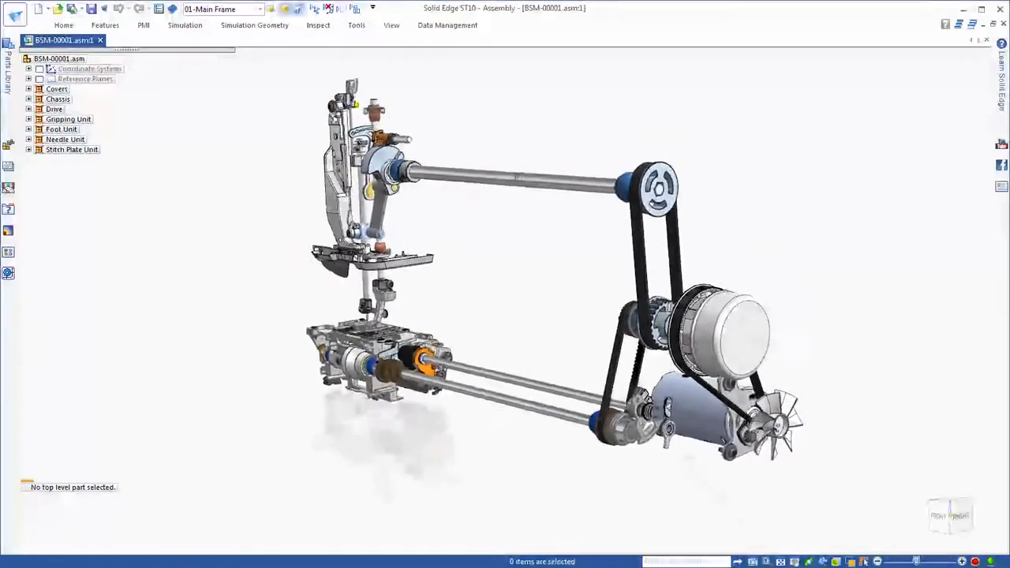
# Open the chassis bracket part on its own for in-place editing.
pyautogui.click(28, 97)
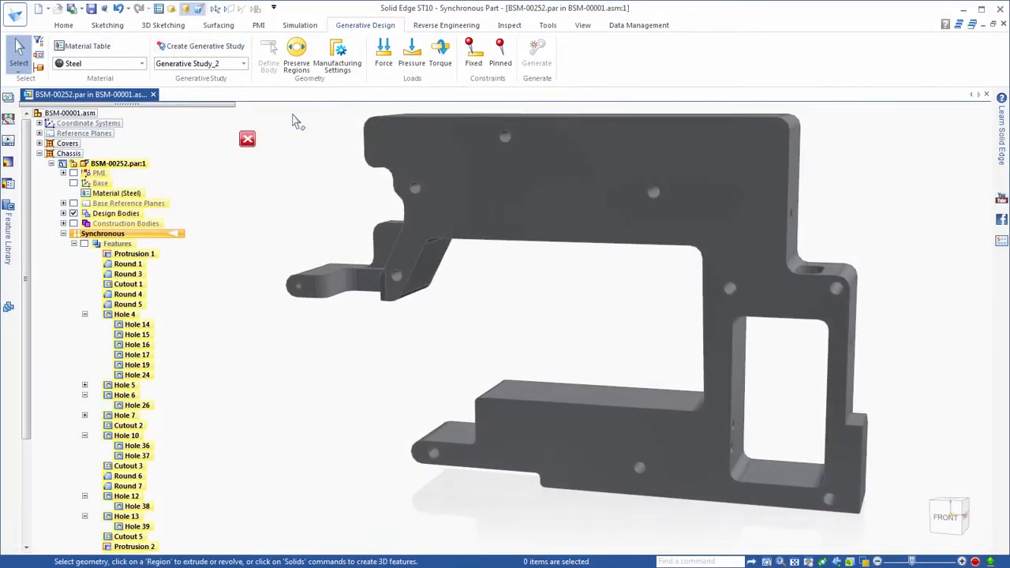
# Preserve the long bore, apply a force to the small tab face and fix the bottom face.
pyautogui.click(296, 55)
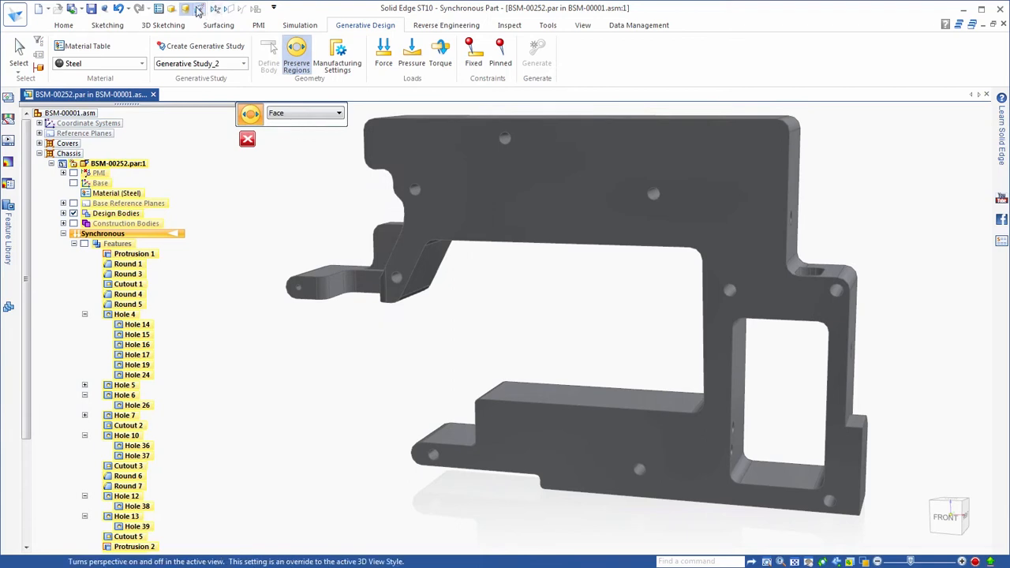
pyautogui.click(199, 10)
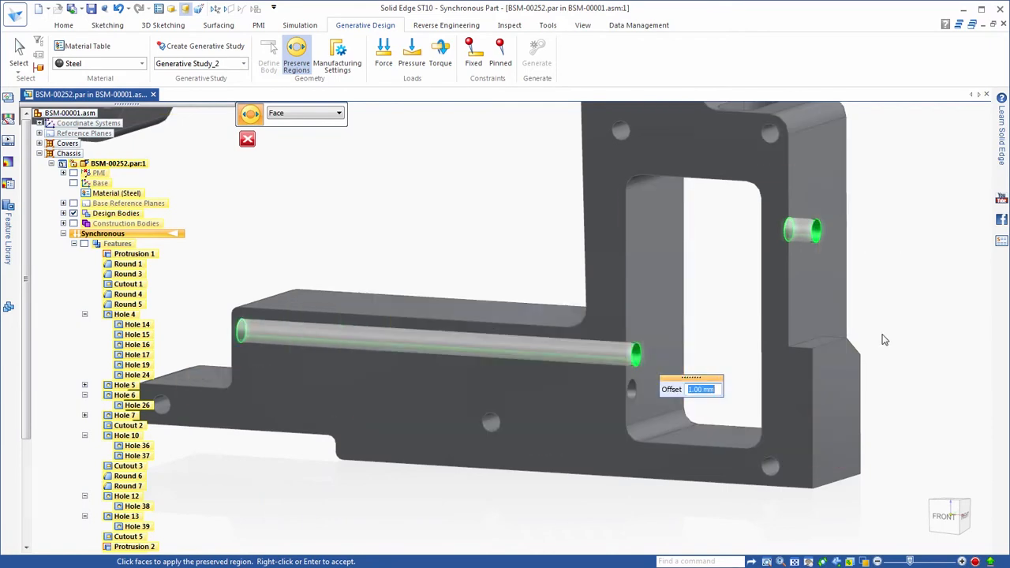
pyautogui.click(383, 56)
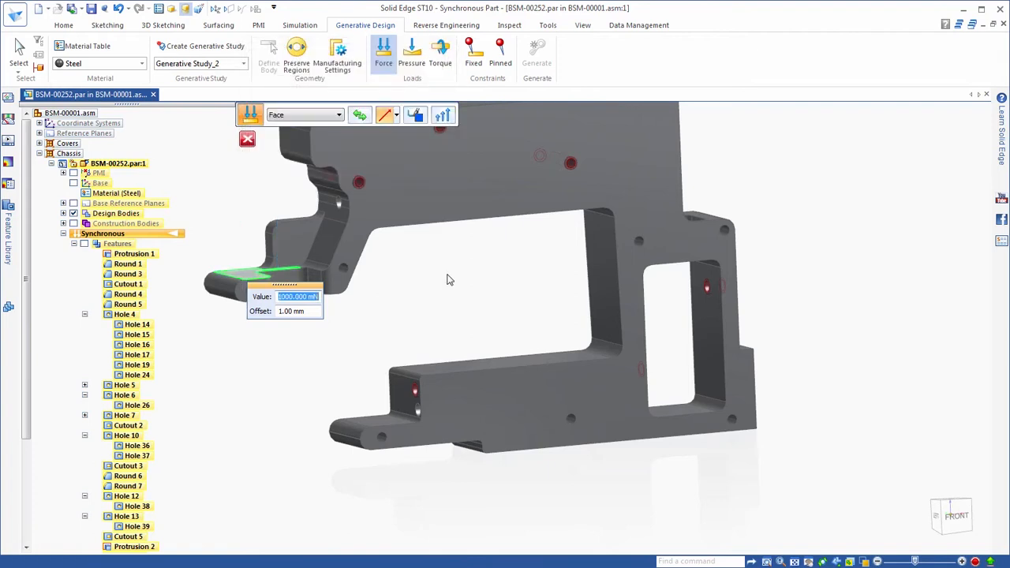
pyautogui.click(474, 55)
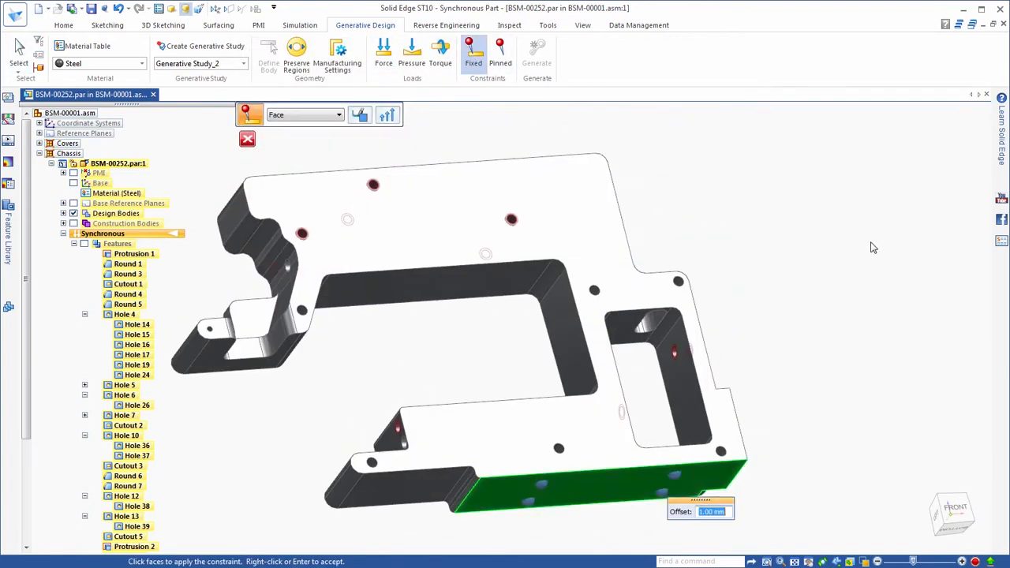
pyautogui.click(536, 55)
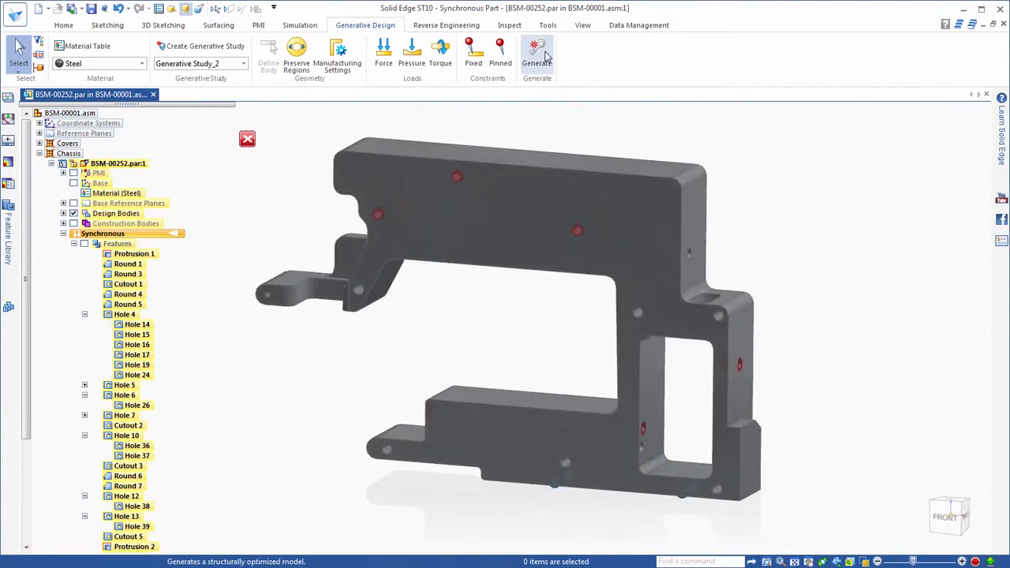
# Lower the Reduce mass by target and generate the optimized mesh link with stress colouring.
pyautogui.click(536, 55)
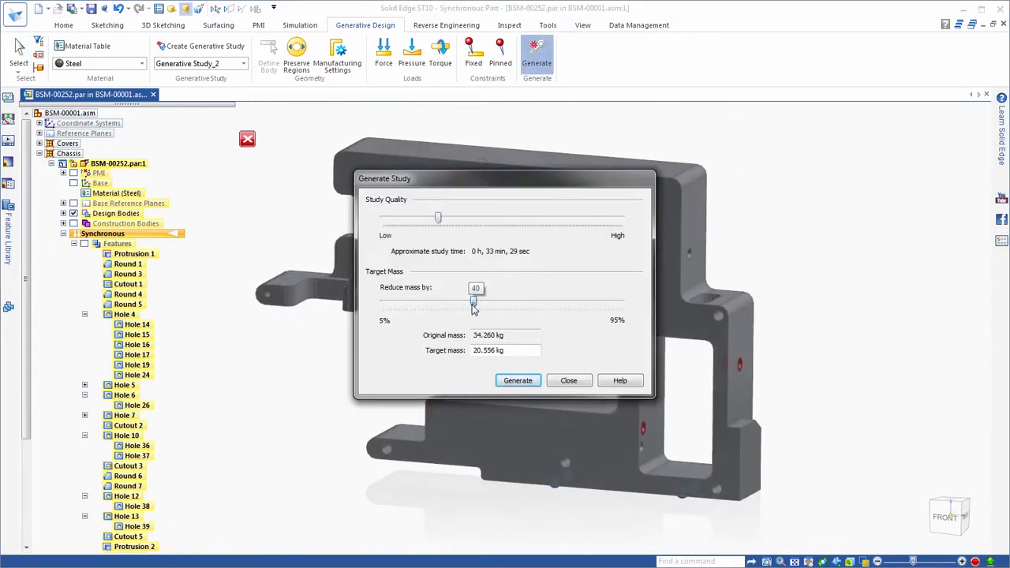
pyautogui.moveTo(473, 303); pyautogui.dragTo(423, 303)
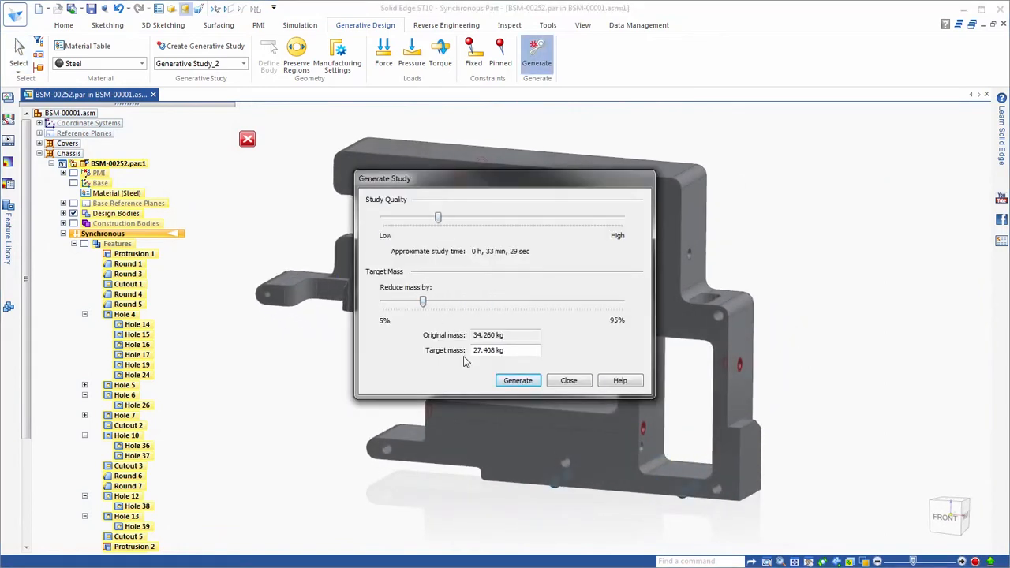
pyautogui.moveTo(571, 402)
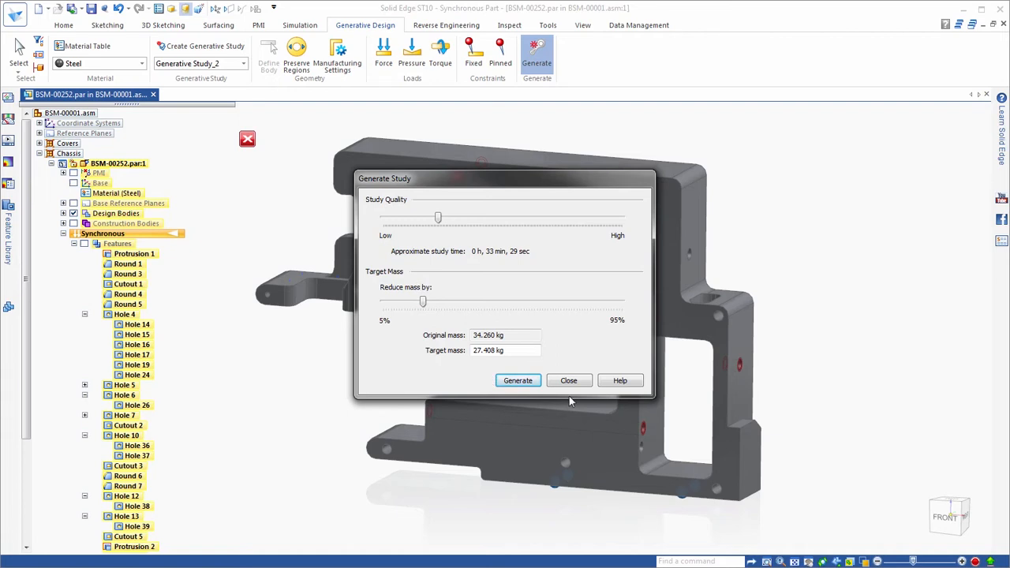
pyautogui.click(517, 380)
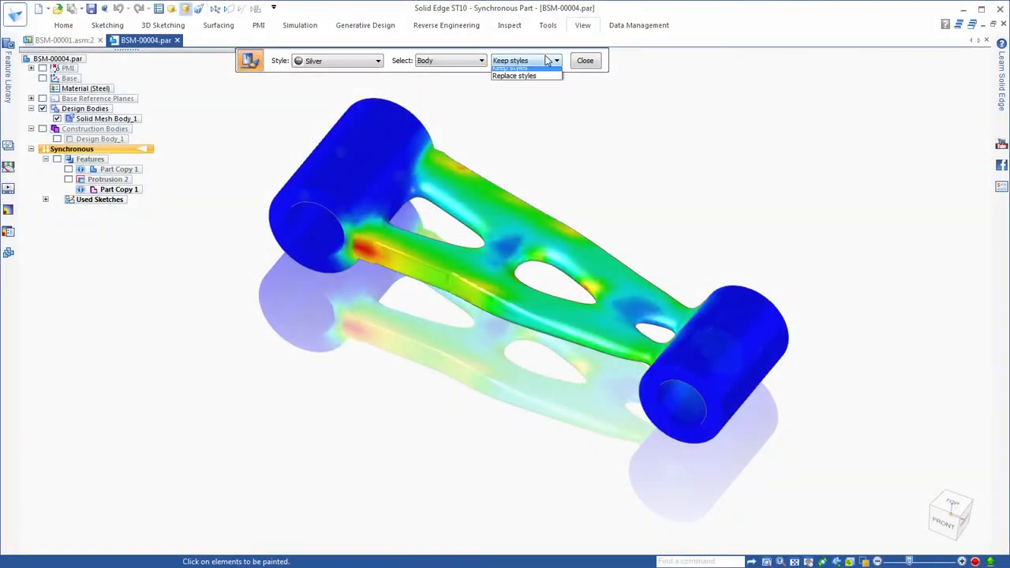
# Start Project to Sketch and accept its options for the bore edge on the end face.
pyautogui.click(514, 76)
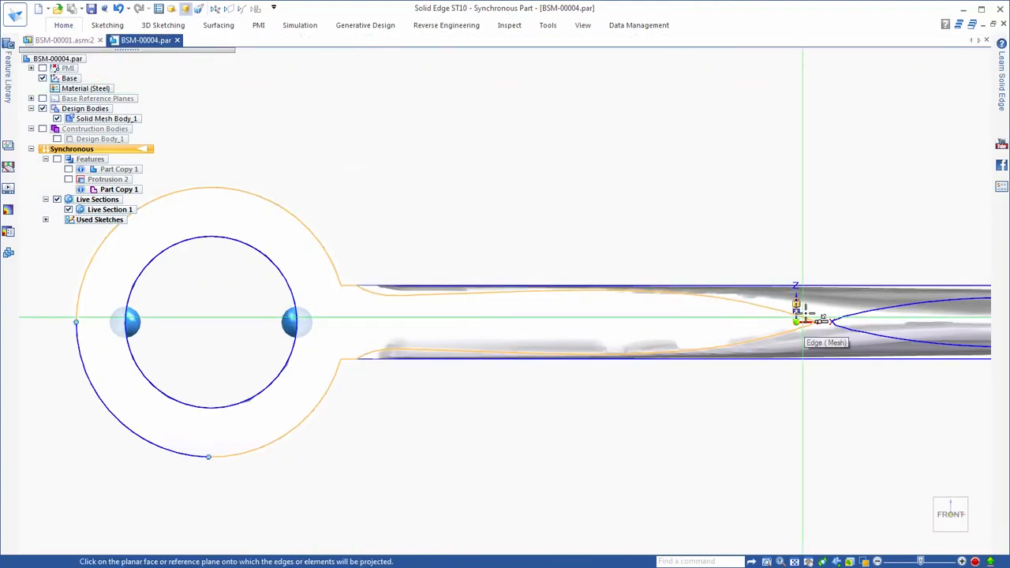
pyautogui.click(795, 319)
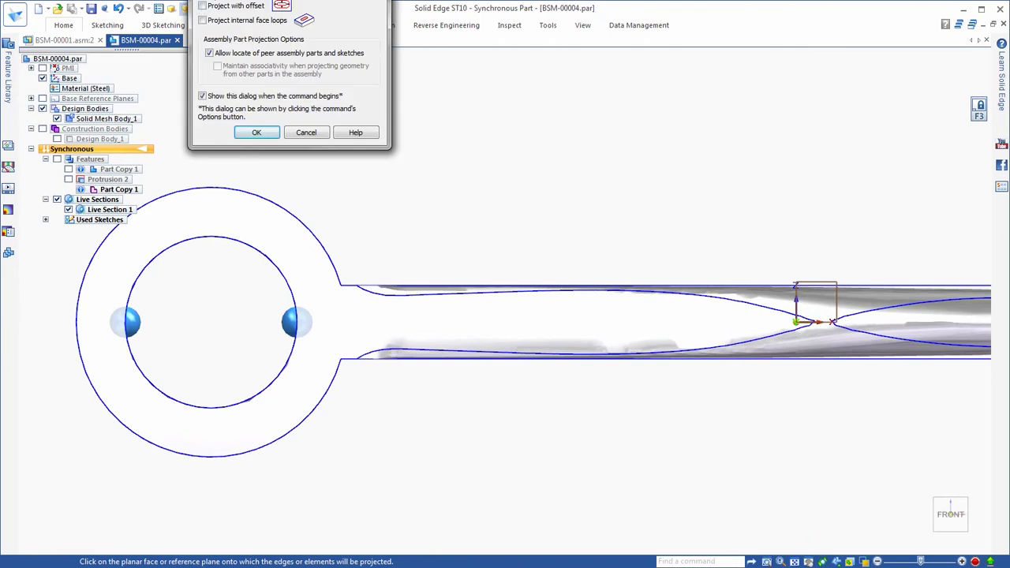
pyautogui.click(255, 132)
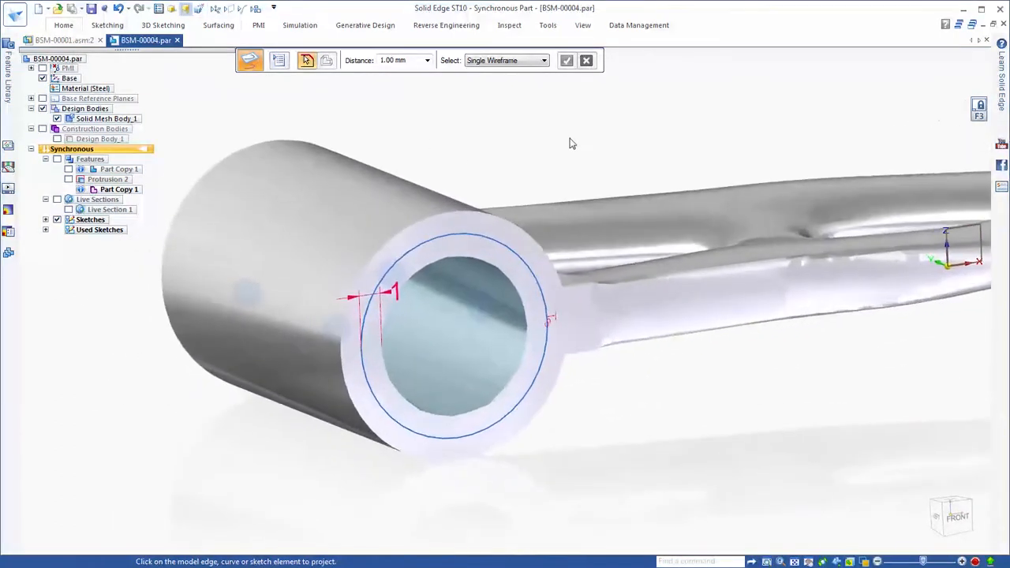
# Pick the bore edge, then switch back to the sewing-machine assembly showing the new frame.
pyautogui.click(454, 331)
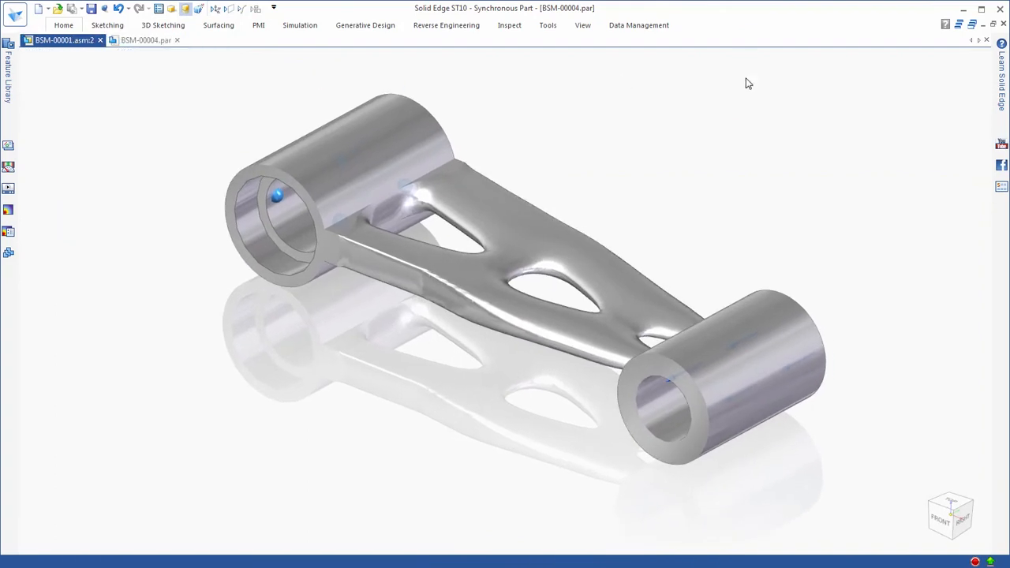
pyautogui.click(63, 39)
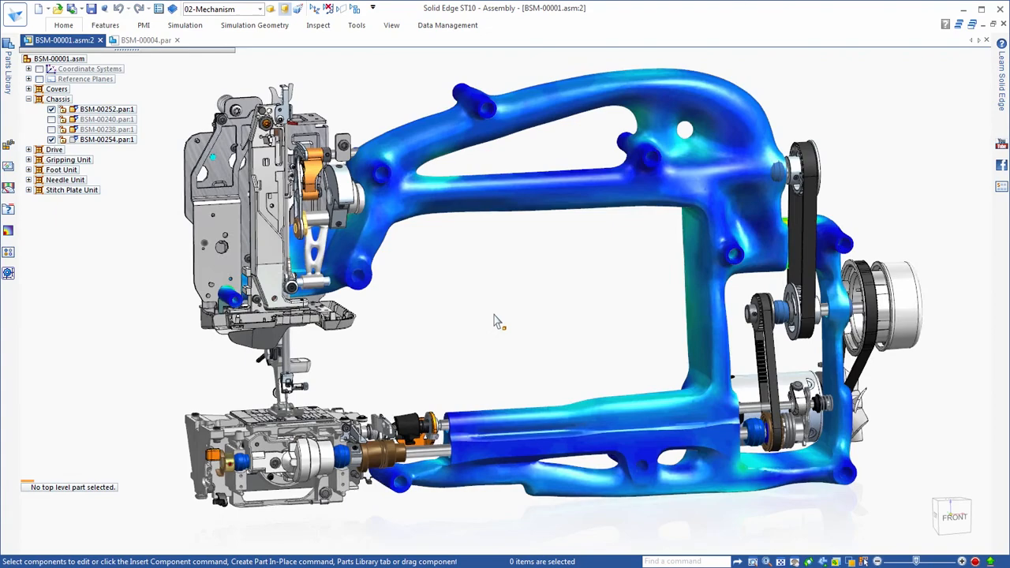